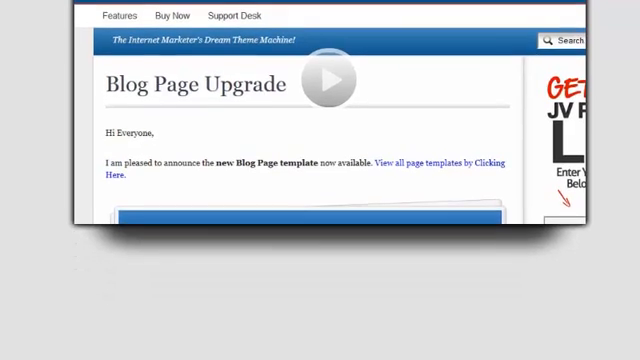
Place the cursor on a new line below the TrafficPlayer image and bring up the WP Delay Content options
scroll("down", 3)
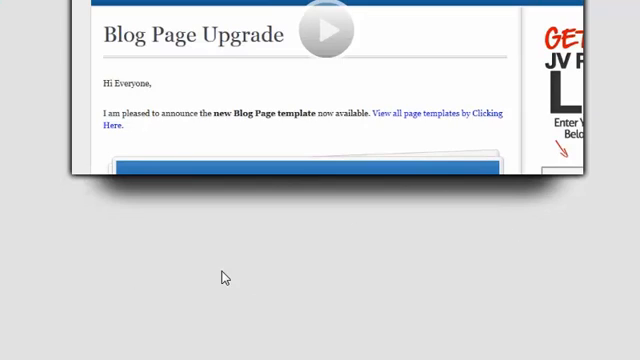
mouse_move(382, 222)
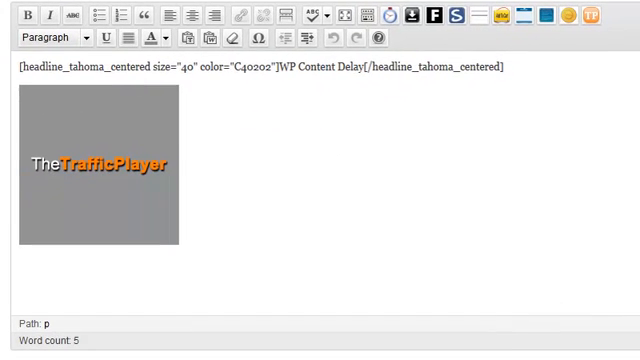
left_click(100, 170)
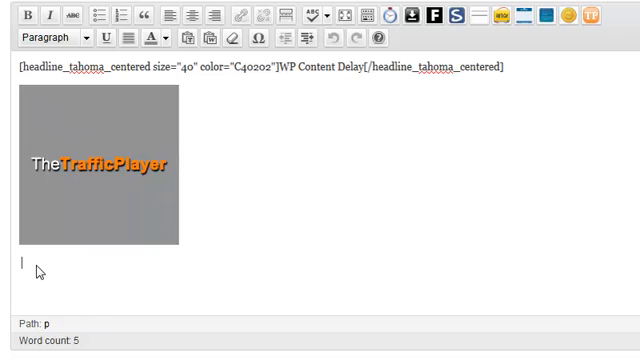
mouse_move(212, 214)
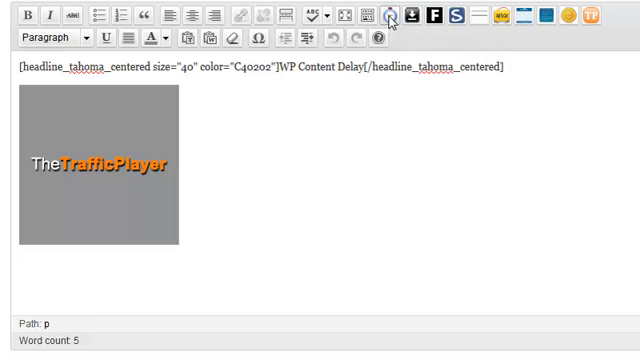
left_click(380, 16)
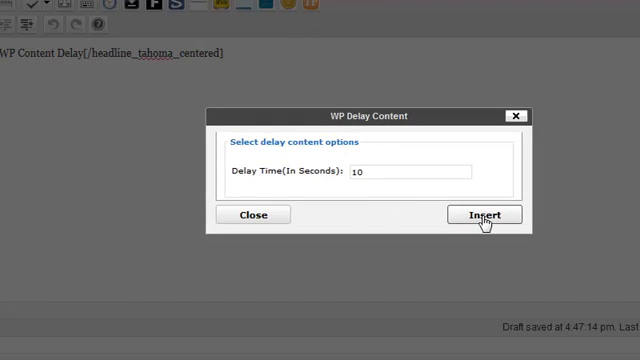
Insert the 10-second delay shortcode and put its opening tag, placeholder text and closing tag on separate lines
left_click(484, 216)
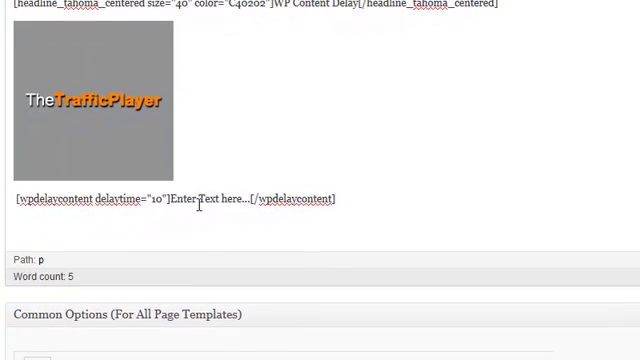
double_click(192, 198)
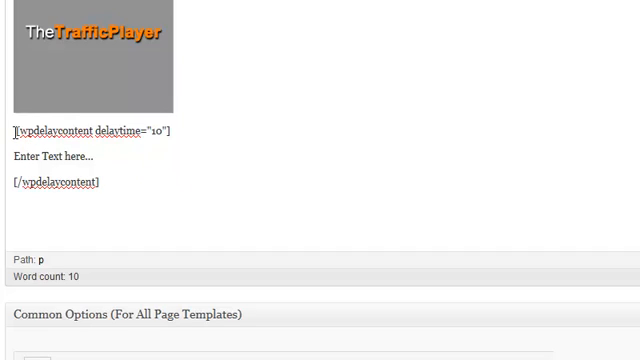
double_click(52, 156)
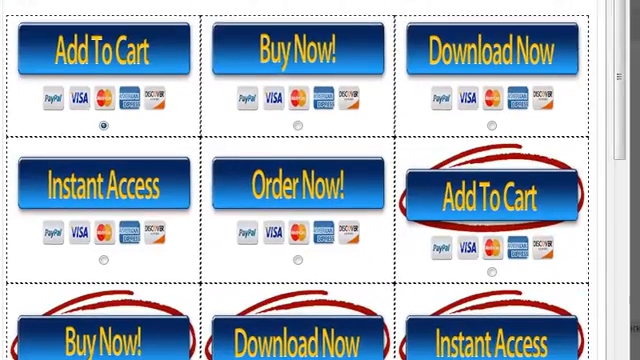
scroll("down", 3)
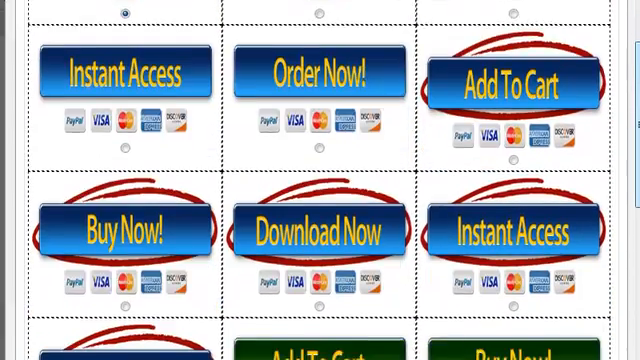
scroll("down", 3)
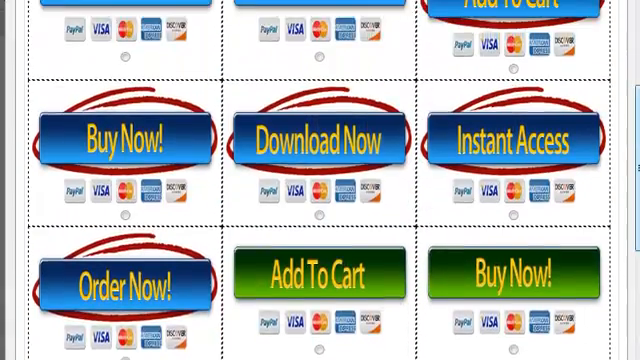
scroll("up", 3)
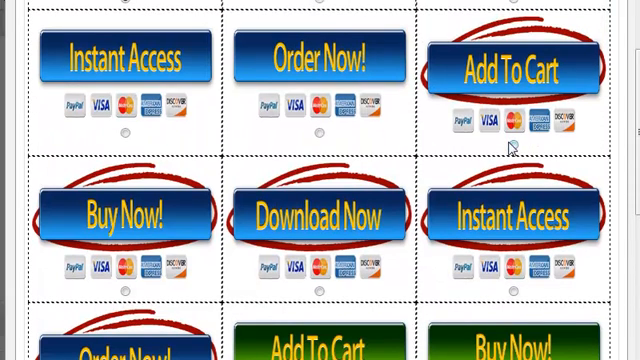
scroll("down", 3)
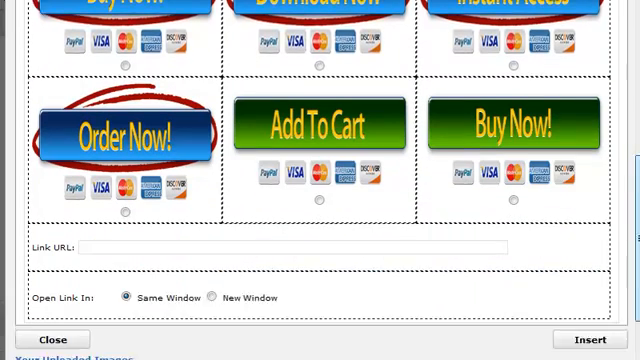
scroll("down", 3)
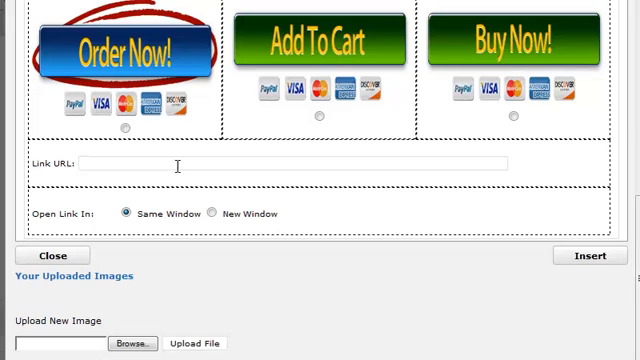
type("www.payp")
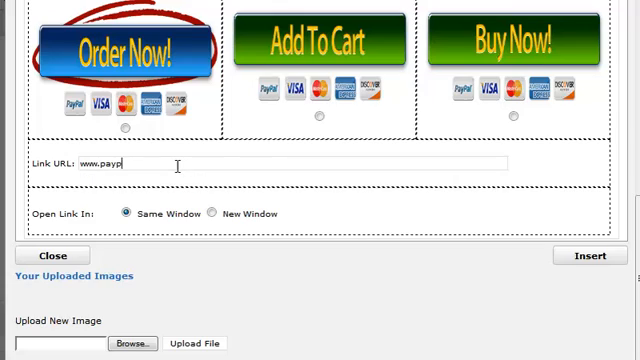
type("al.com")
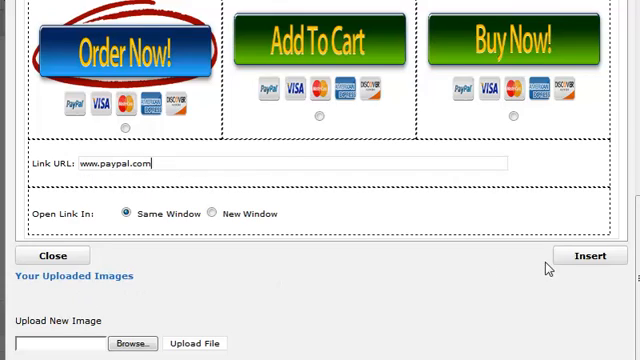
left_click(592, 256)
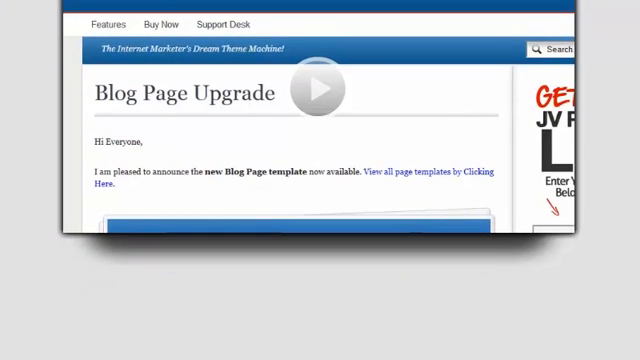
left_click(318, 88)
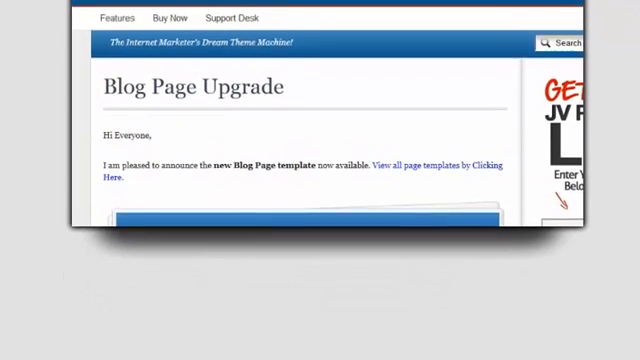
scroll("down", 3)
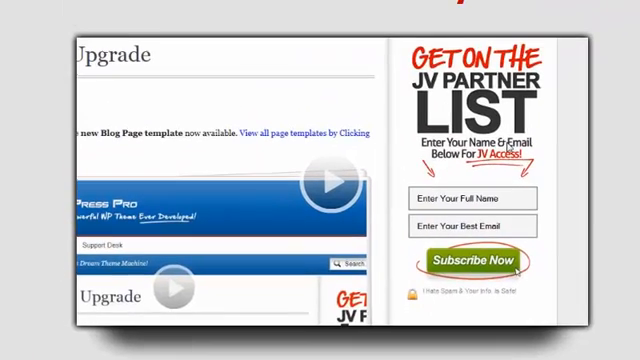
scroll("down", 3)
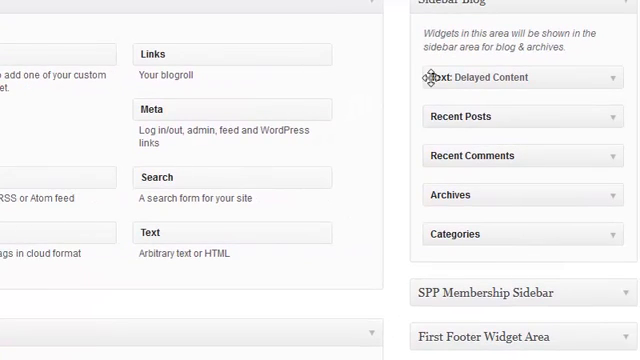
Expand the Text: Delayed Content sidebar widget and highlight its YouTube embed wrapped in a 10-second delay shortcode
scroll("up", 3)
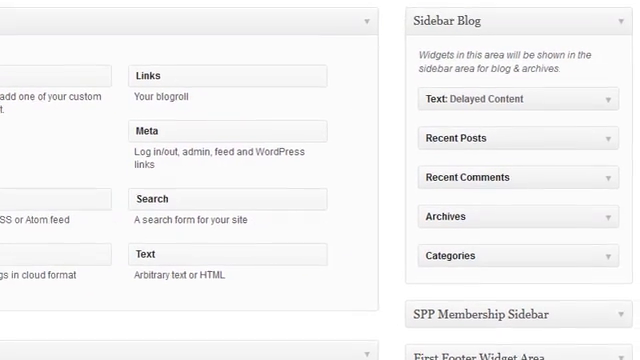
scroll("up", 3)
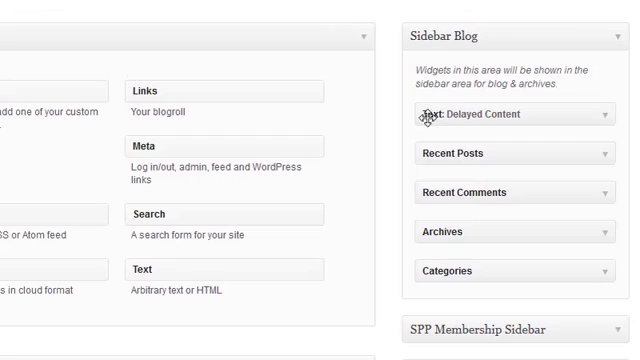
mouse_move(608, 114)
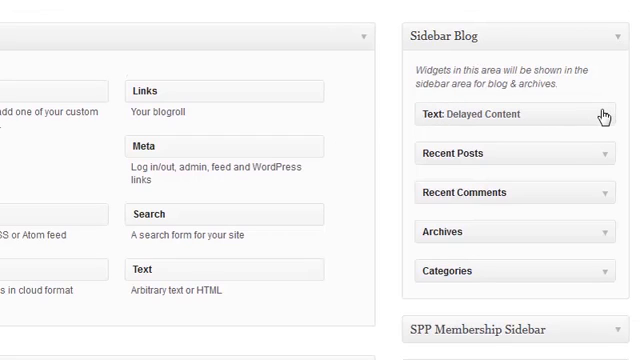
left_click(512, 114)
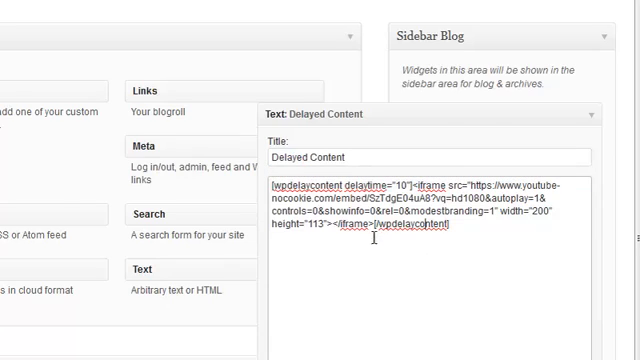
double_click(424, 184)
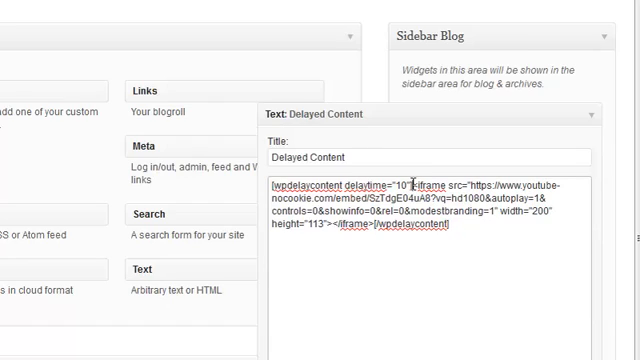
double_click(340, 184)
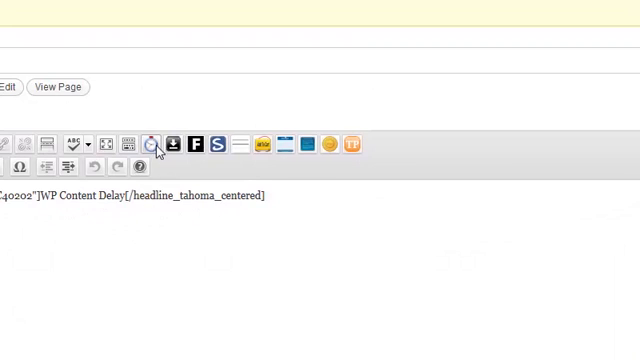
Insert the paypal-linked order button code into the post via the button picker and close the picker
left_click(152, 144)
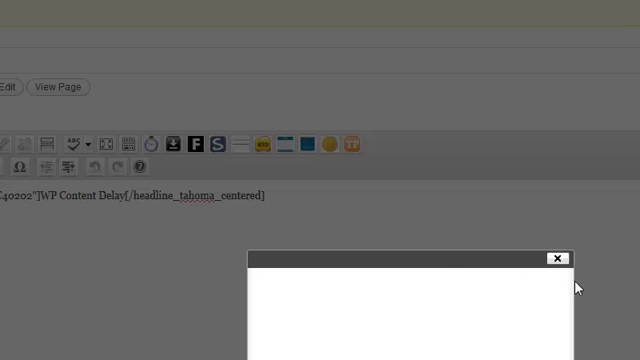
left_click(556, 258)
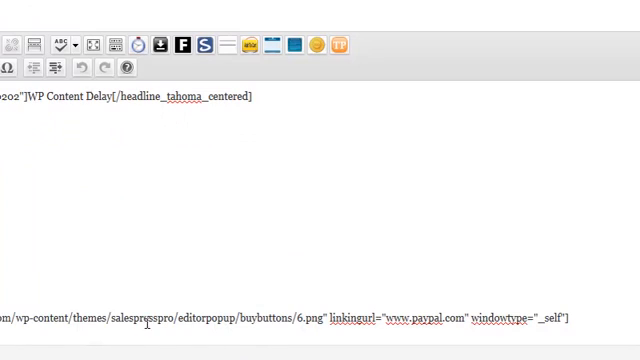
mouse_move(200, 336)
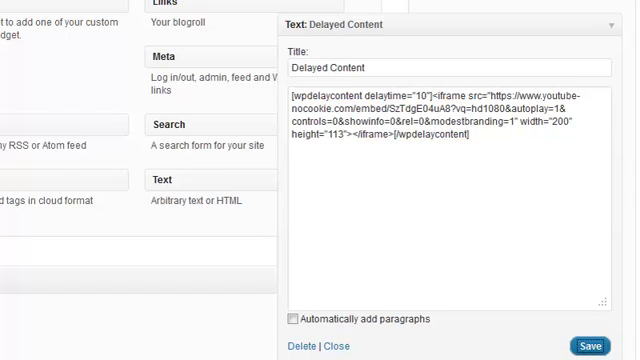
Save the Text: Delayed Content widget so the live sidebar shows the delayed video
left_click(596, 344)
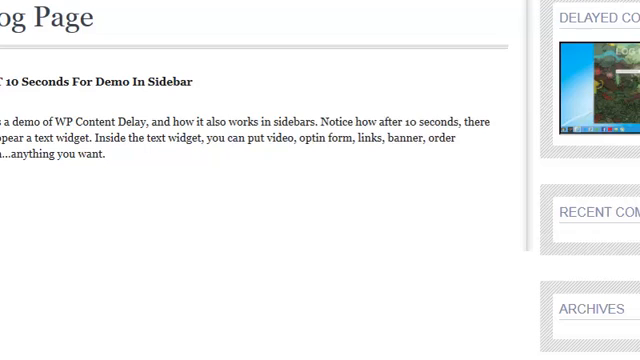